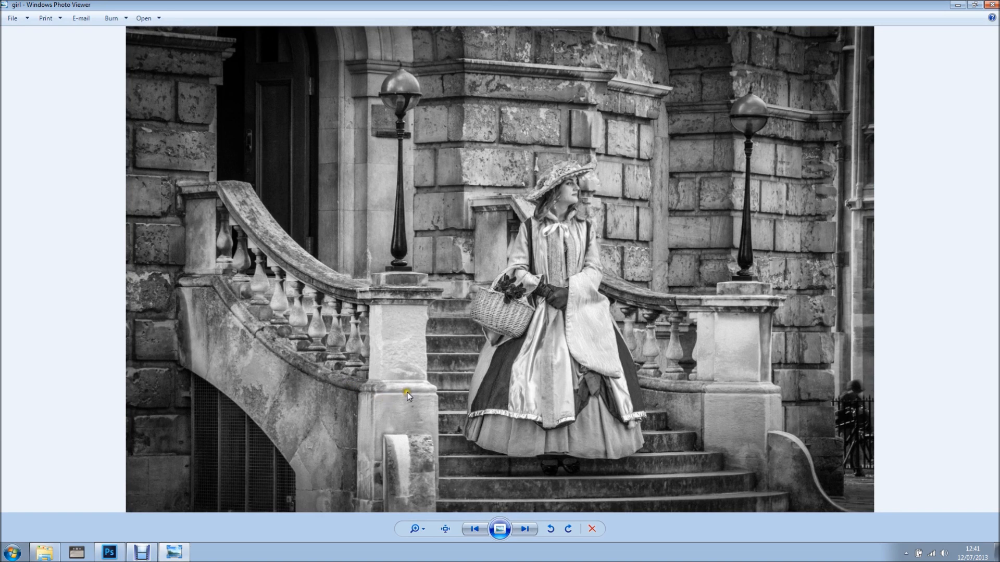
pyautogui.moveTo(820, 179)
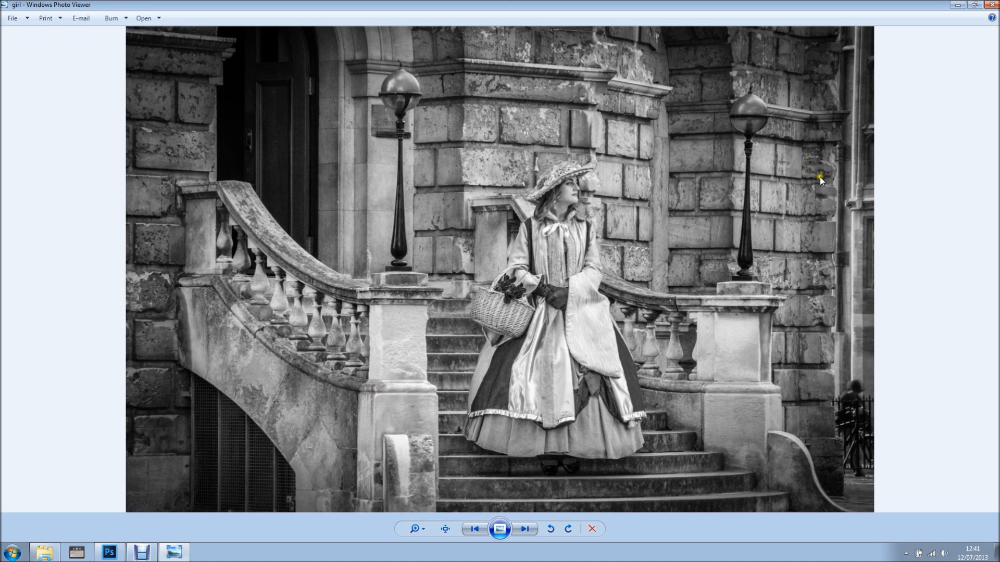
pyautogui.moveTo(558, 211)
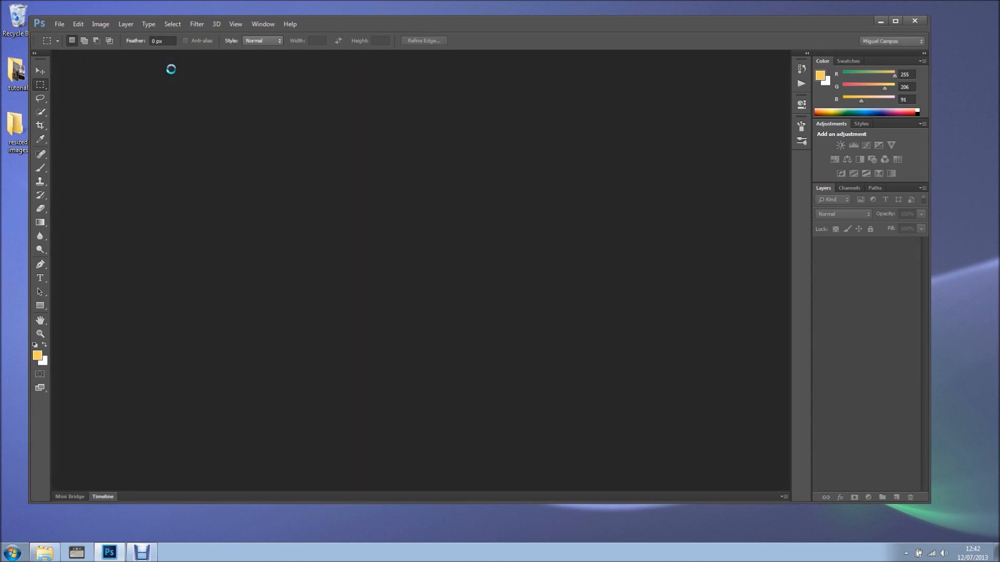
# Delete the old girl image from the resized images folder, confirming the Recycle Bin prompt.
pyautogui.doubleClick(16, 127)
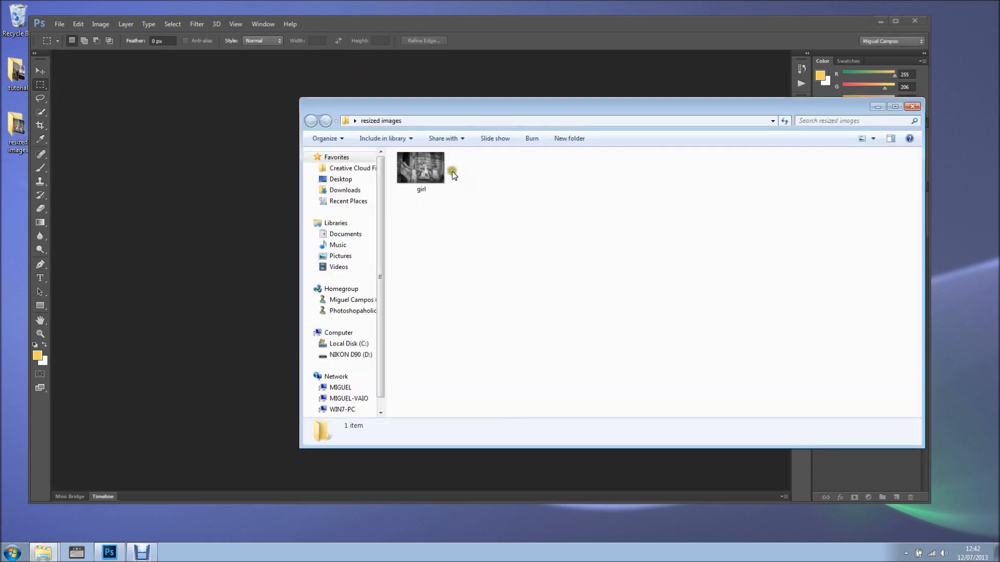
pyautogui.click(420, 168)
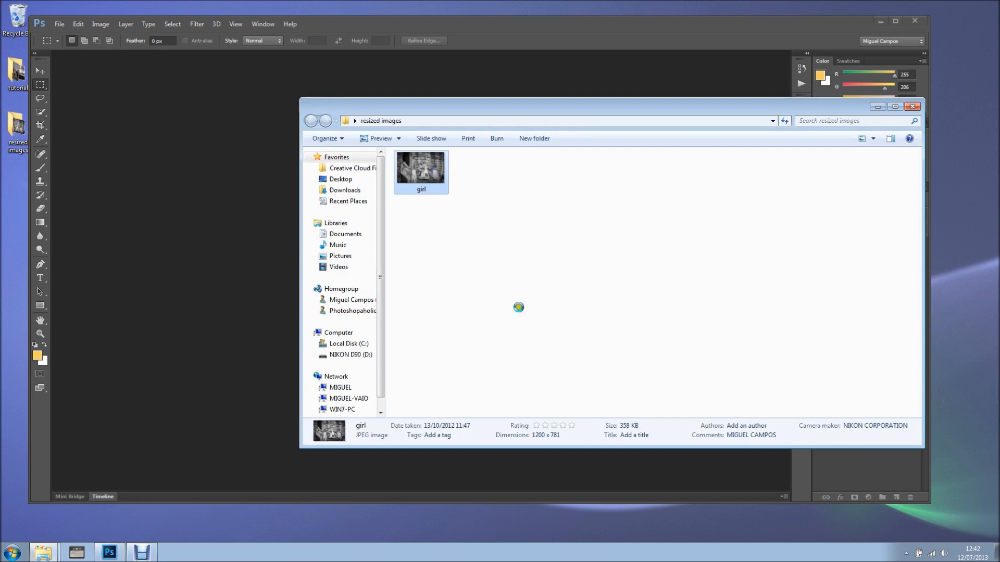
pyautogui.press('Delete')
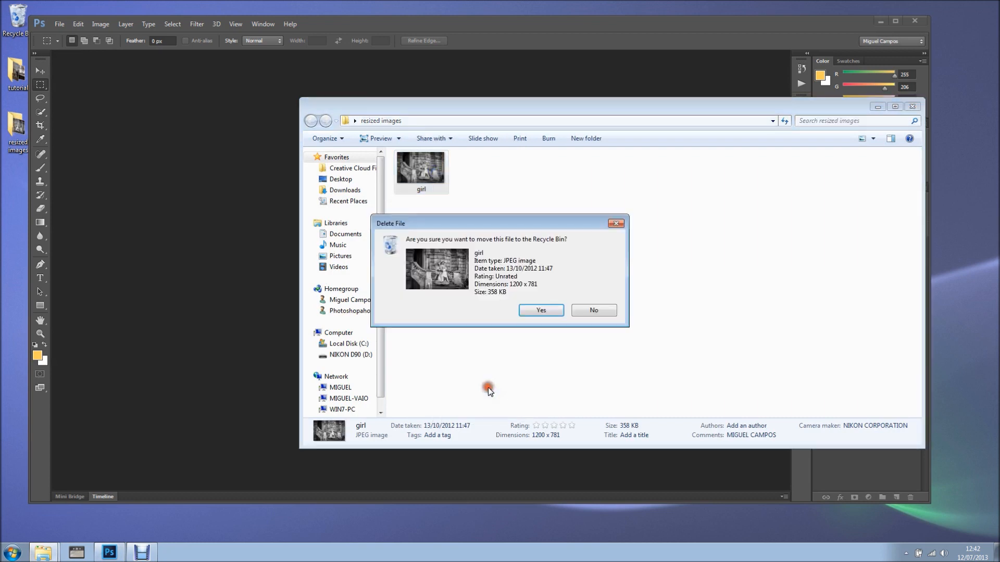
pyautogui.click(540, 310)
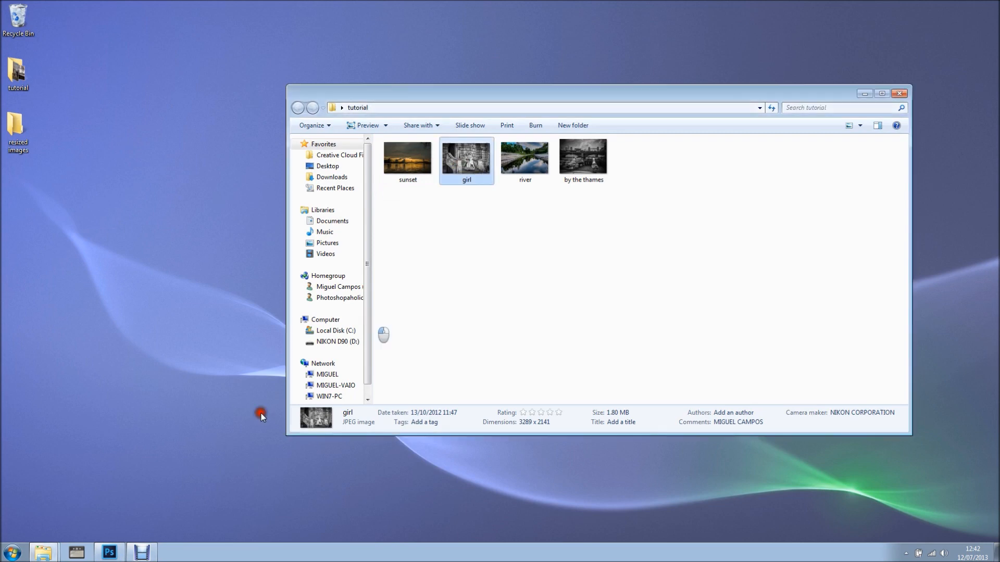
# Open girl.jpg in Photoshop and show the Actions panel via Window > Actions.
pyautogui.click(109, 552)
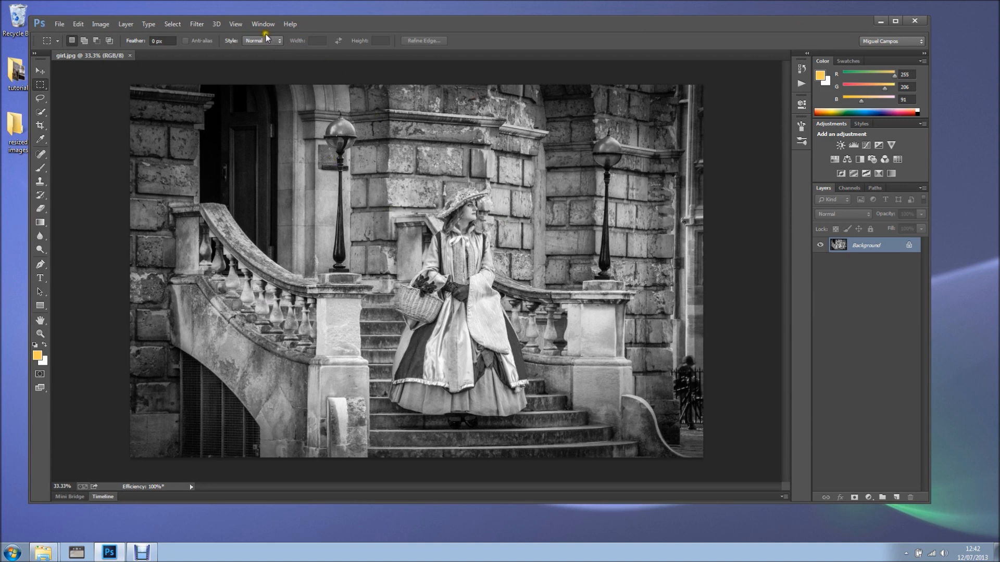
pyautogui.click(262, 24)
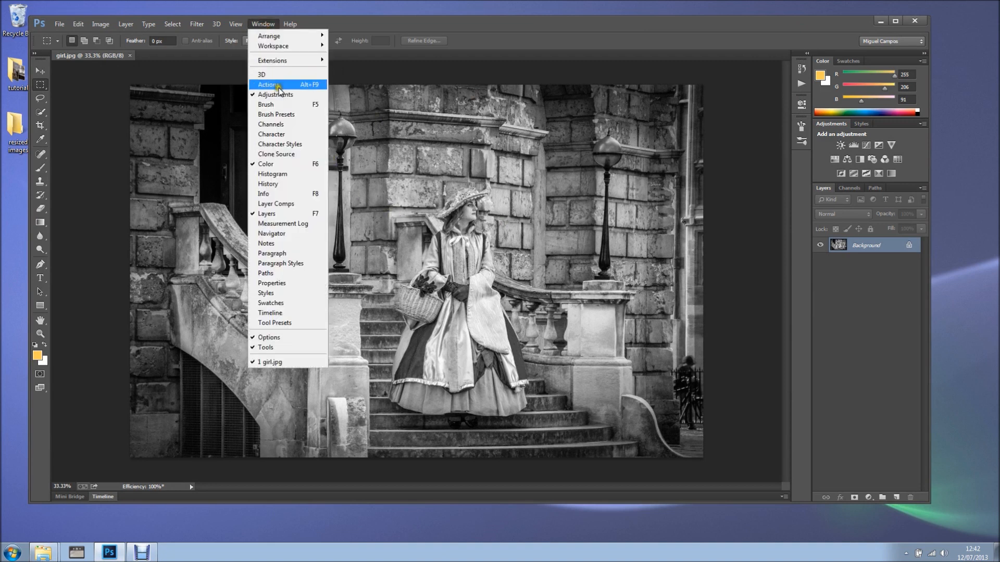
pyautogui.click(267, 84)
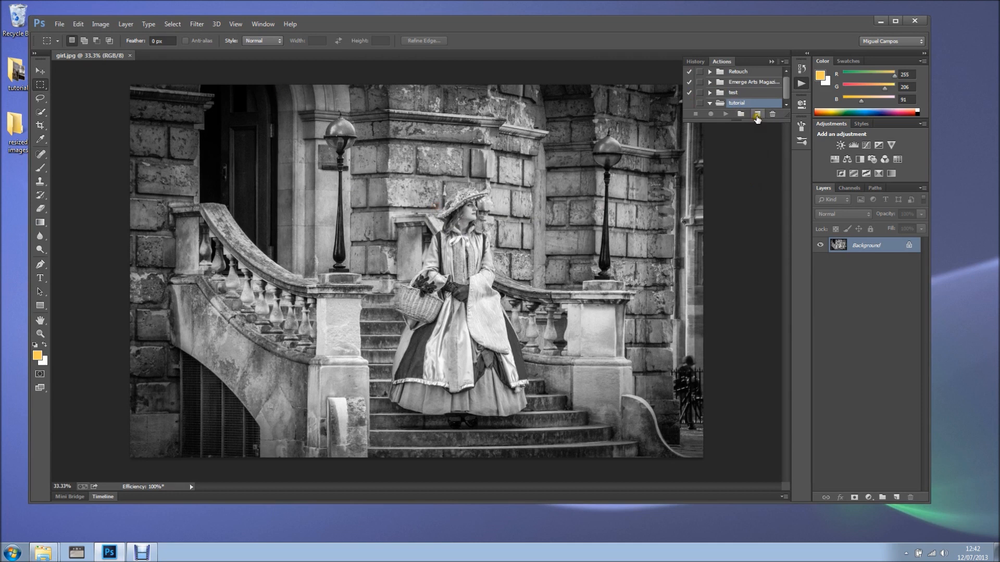
# Create a new action named resize in the tutorial set and begin recording it.
pyautogui.click(757, 114)
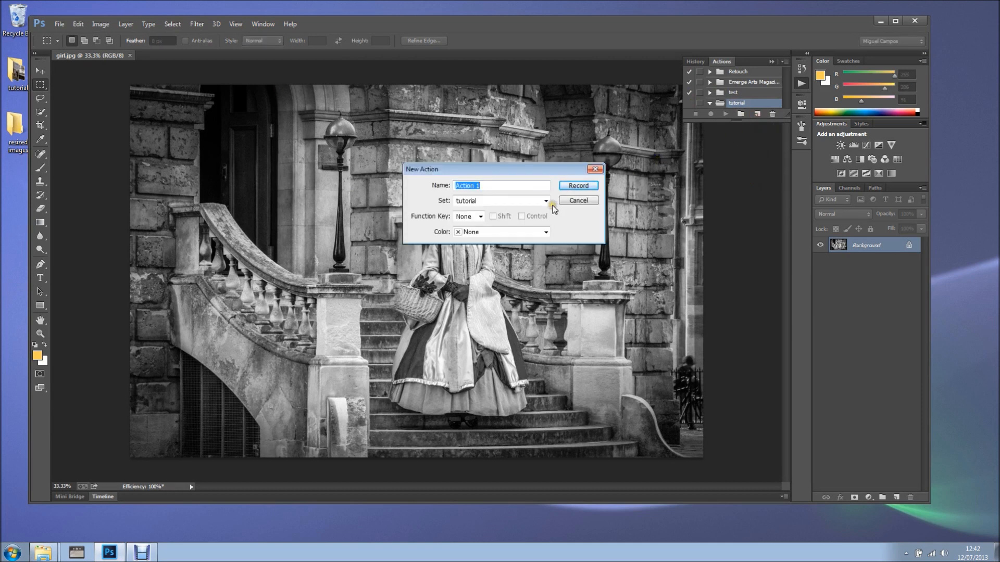
pyautogui.write('resiz')
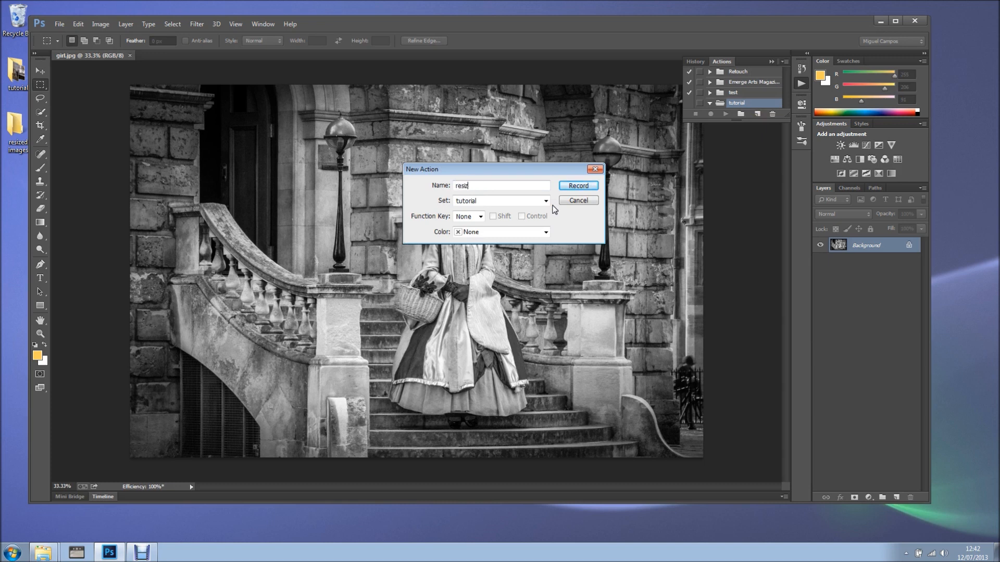
pyautogui.click(577, 185)
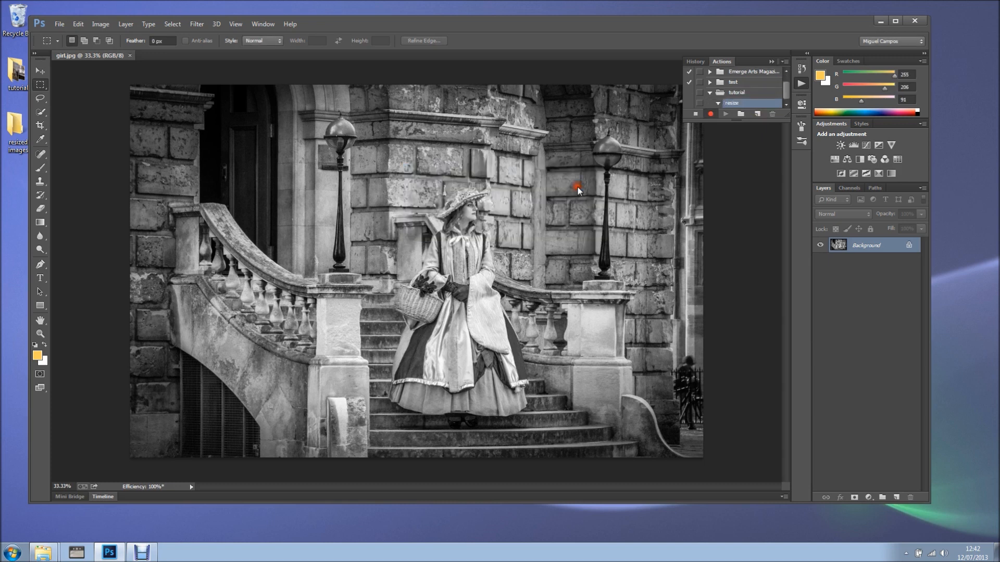
pyautogui.moveTo(535, 197)
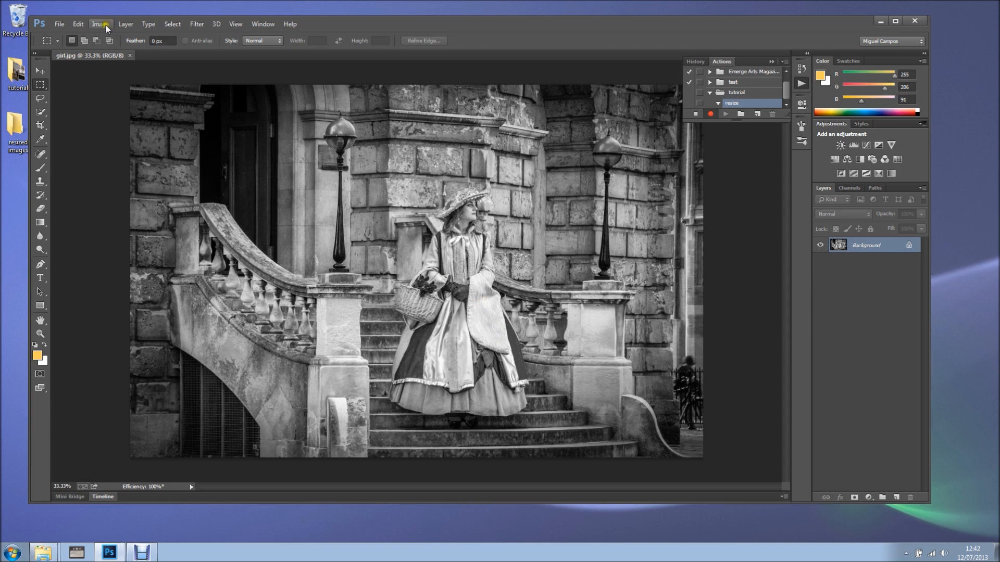
# Record an Image Size step: width 1200 px, resolution 72 pixels/inch.
pyautogui.click(100, 24)
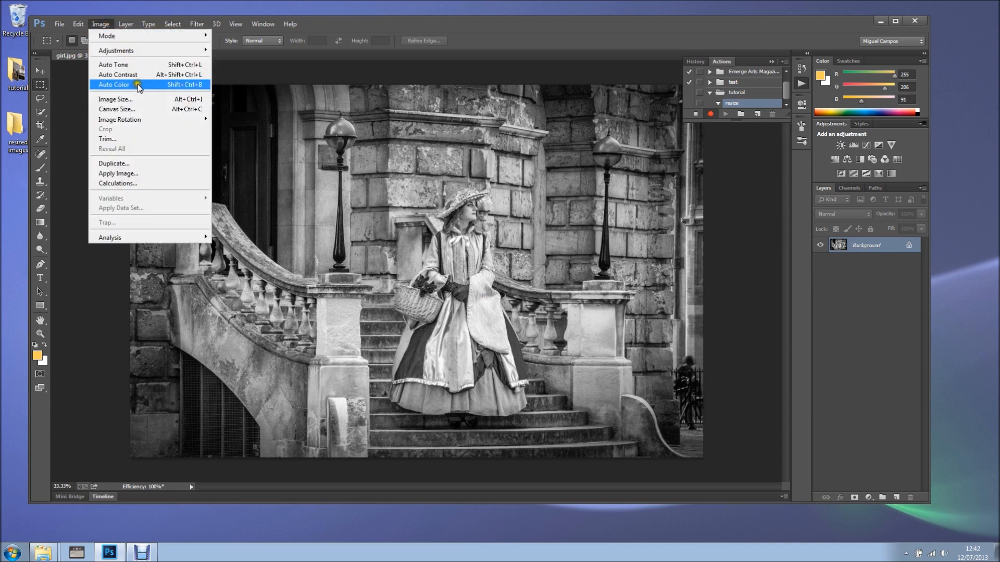
pyautogui.click(115, 99)
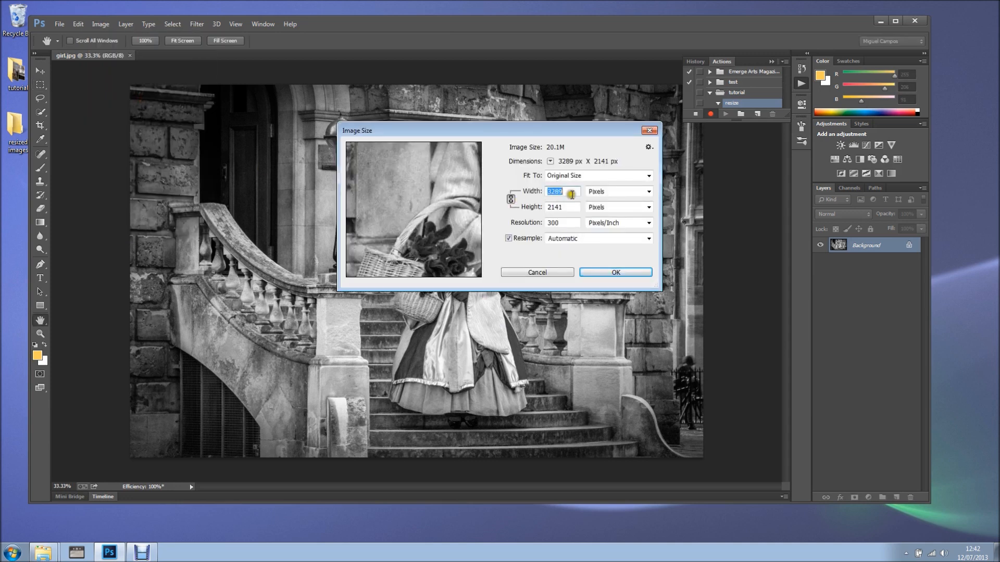
pyautogui.write('1200')
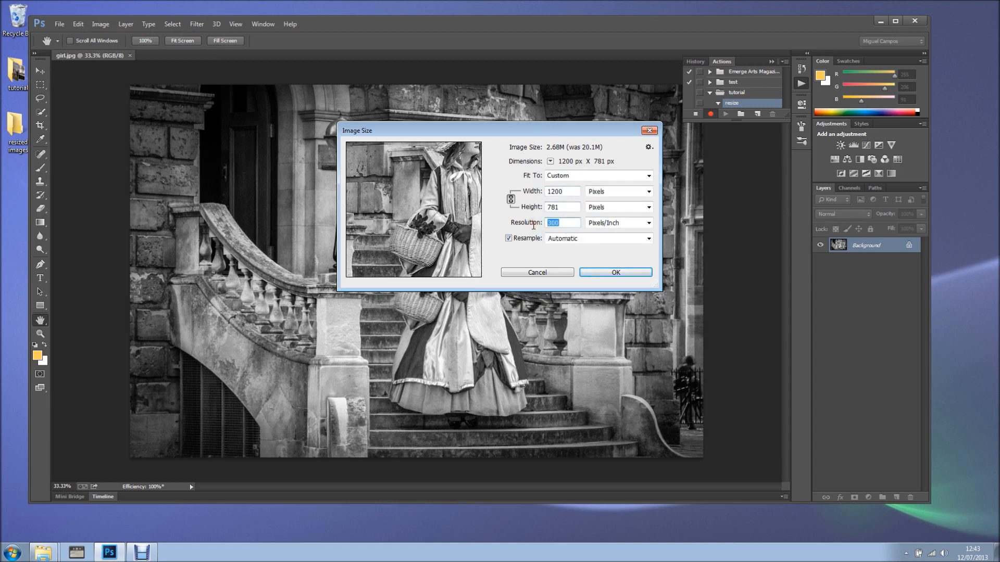
pyautogui.write('72')
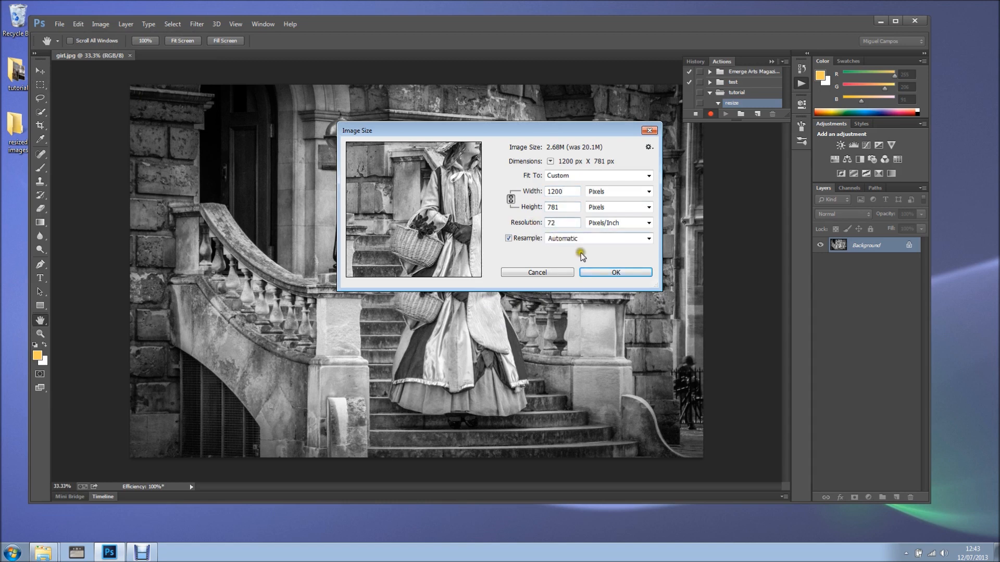
pyautogui.click(614, 272)
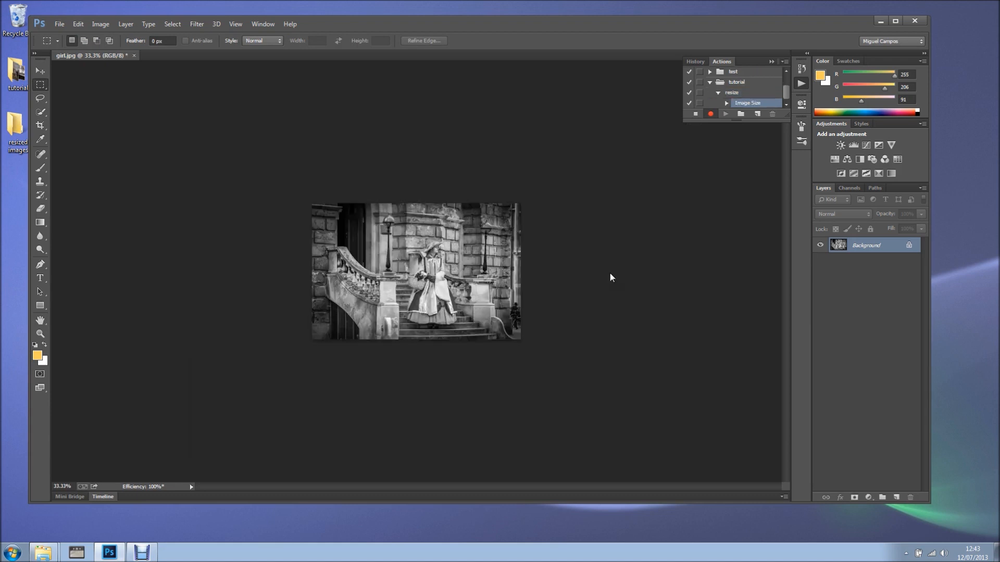
pyautogui.moveTo(693, 127)
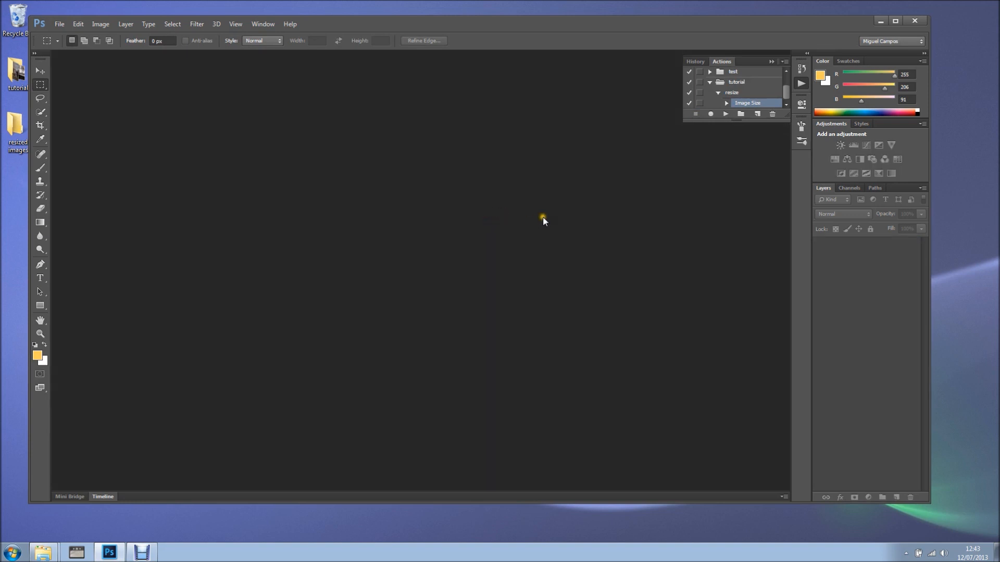
pyautogui.moveTo(59, 24)
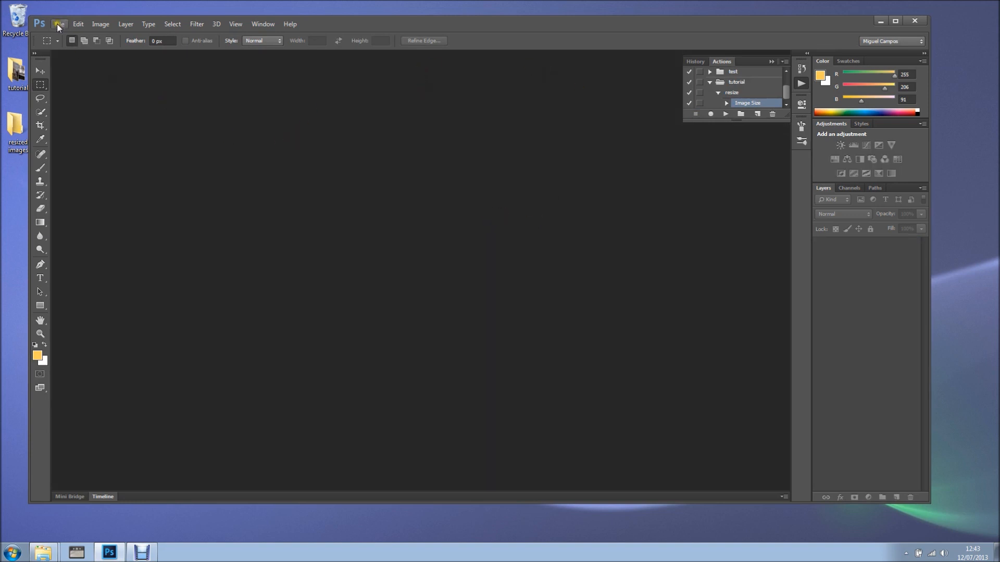
# From the File menu's Create Droplet dialog, bring up the Save As dialog for the droplet location.
pyautogui.click(58, 24)
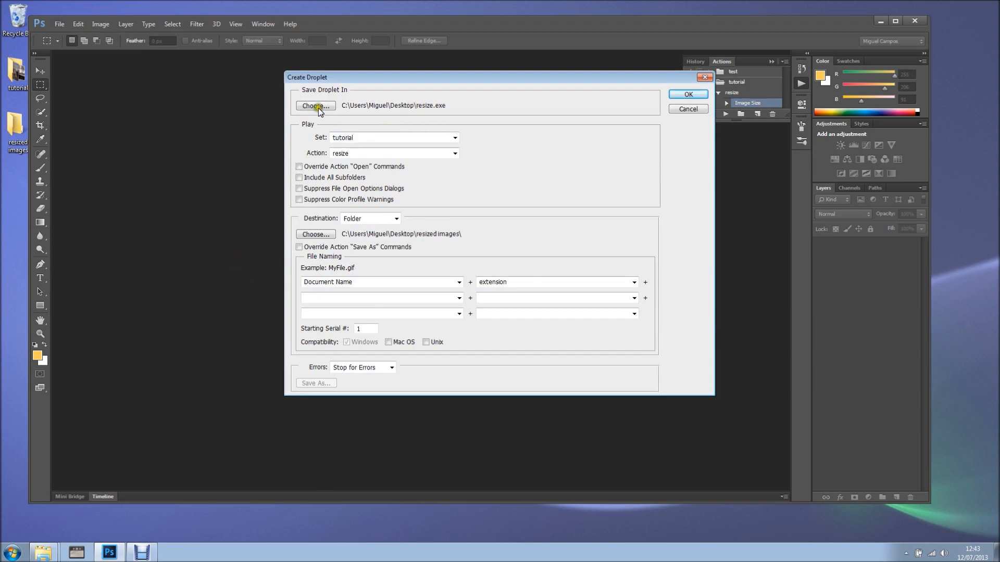
pyautogui.moveTo(359, 86)
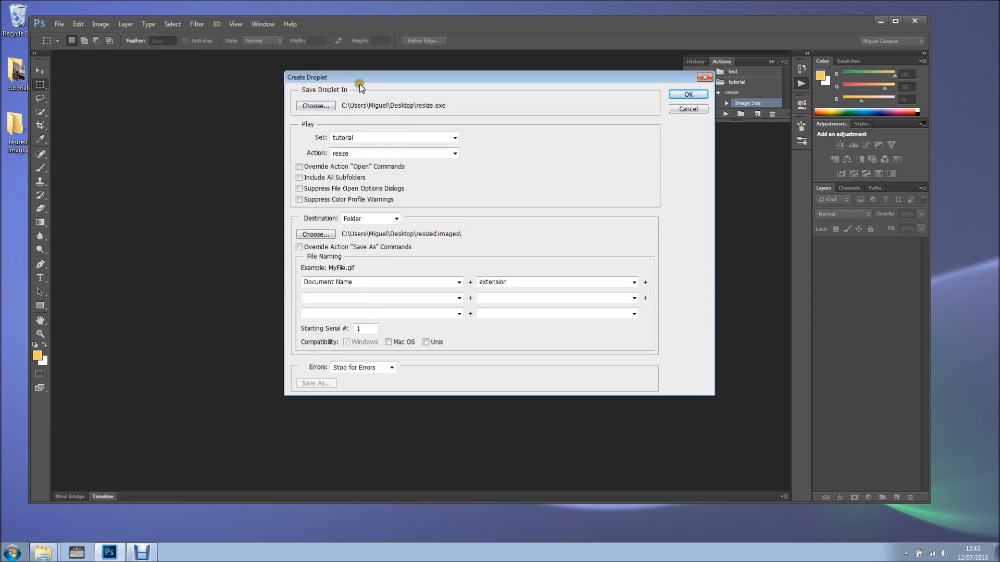
pyautogui.moveTo(334, 94)
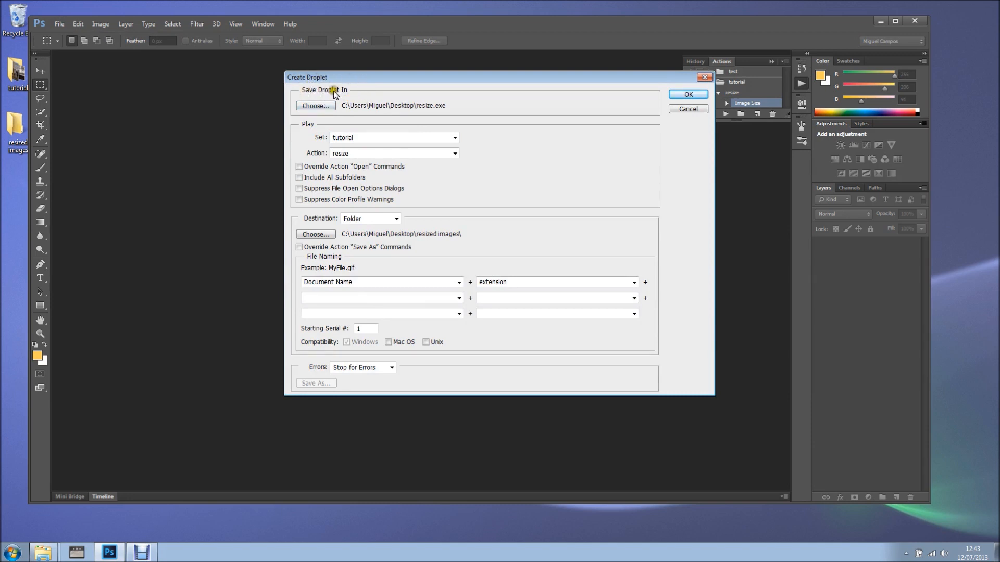
pyautogui.click(314, 105)
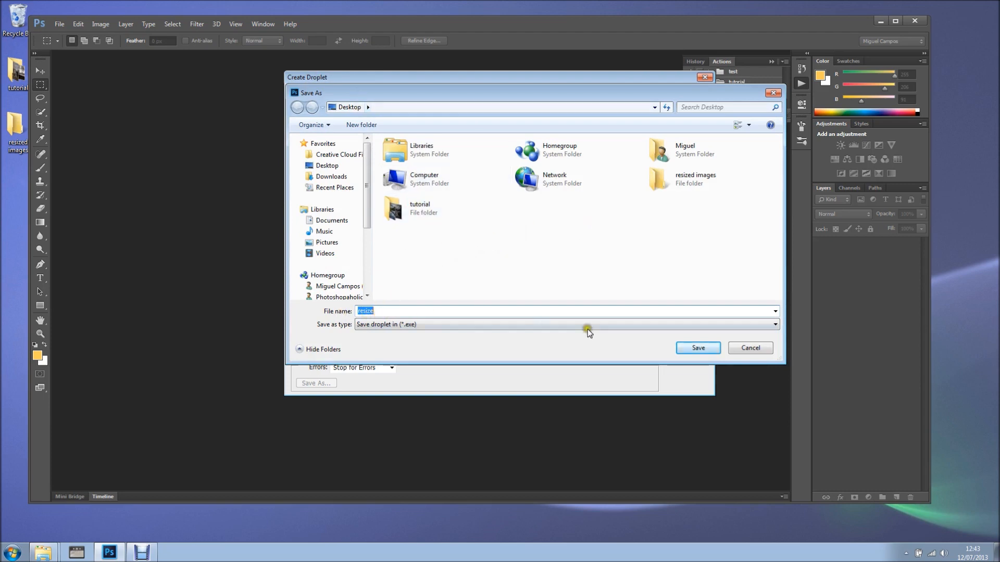
# Save the droplet as resize.exe on the Desktop.
pyautogui.click(696, 348)
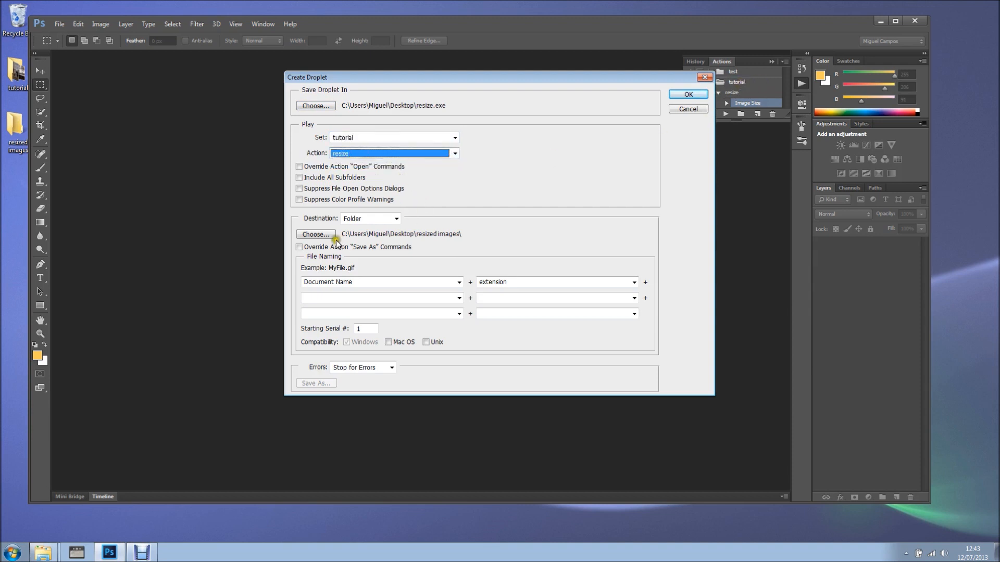
# Set Destination to the resized images folder and create the droplet.
pyautogui.click(396, 218)
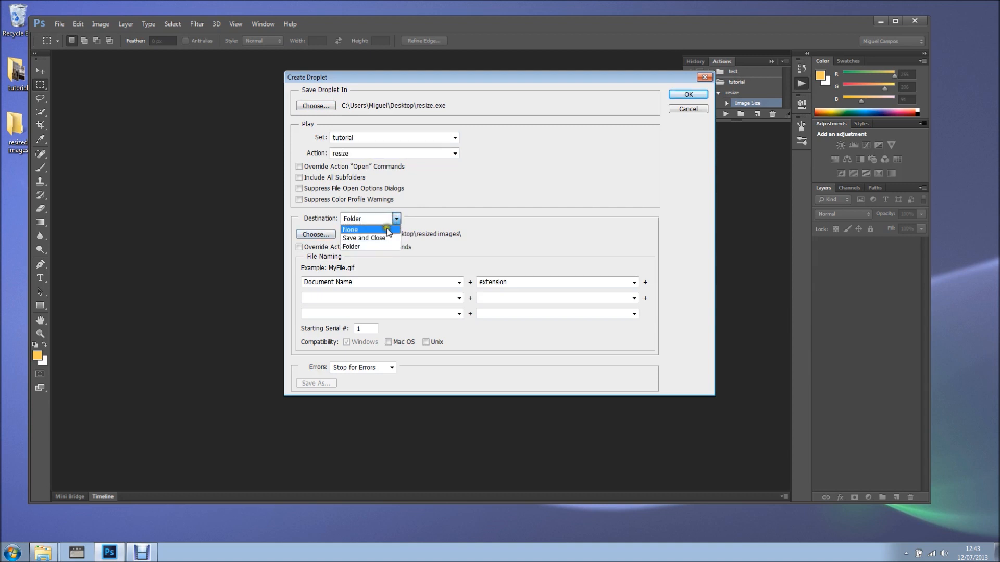
pyautogui.moveTo(362, 238)
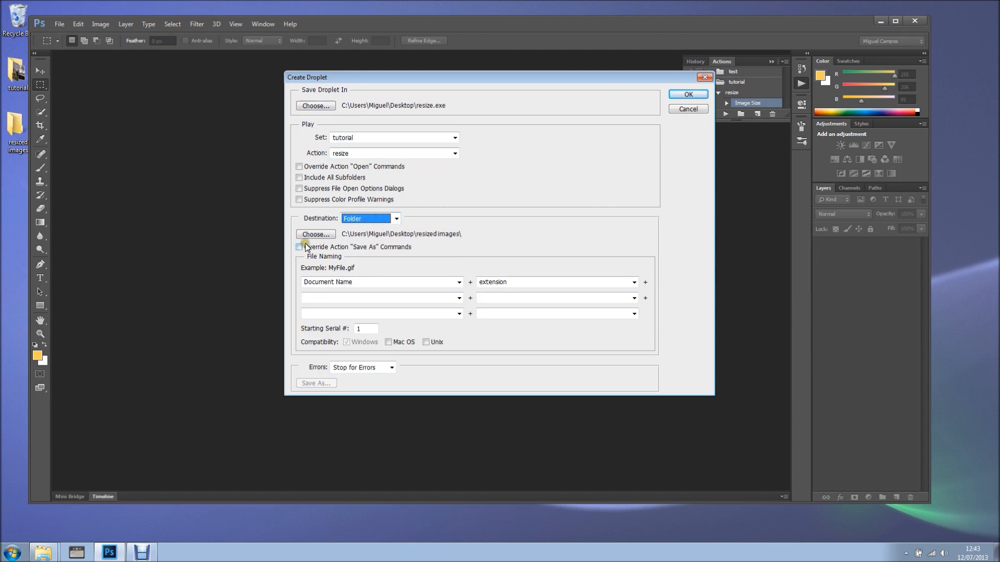
pyautogui.click(315, 234)
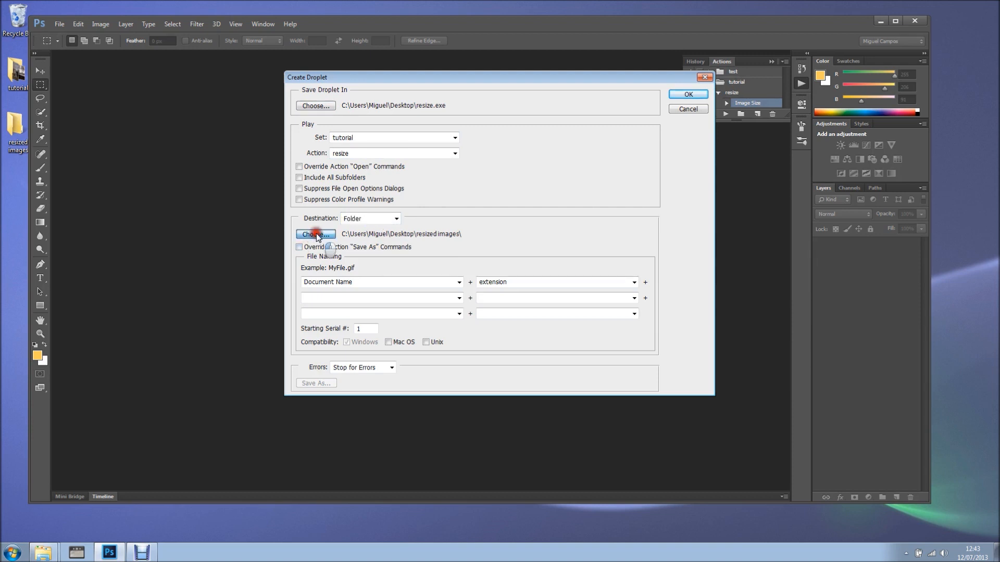
pyautogui.click(314, 234)
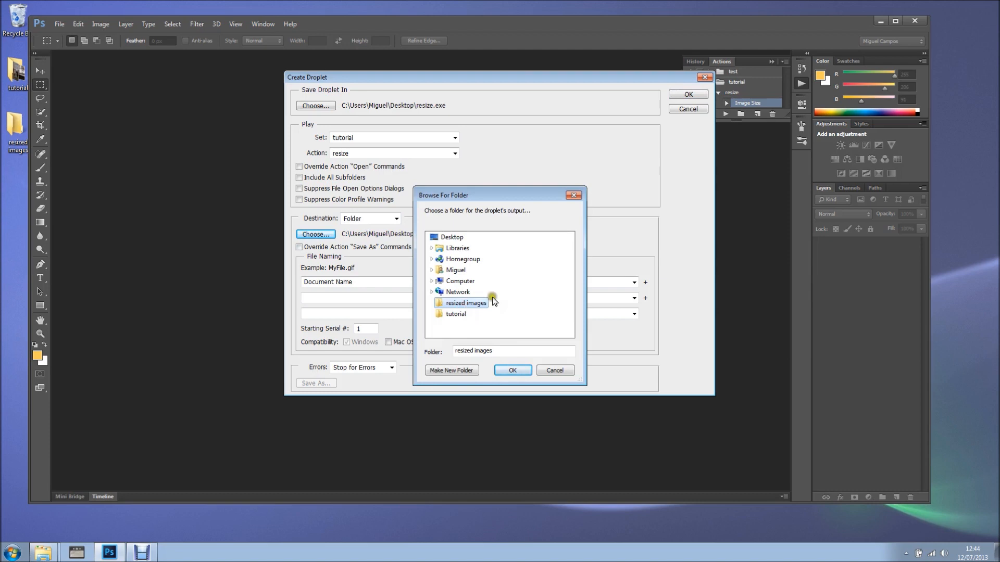
pyautogui.click(511, 370)
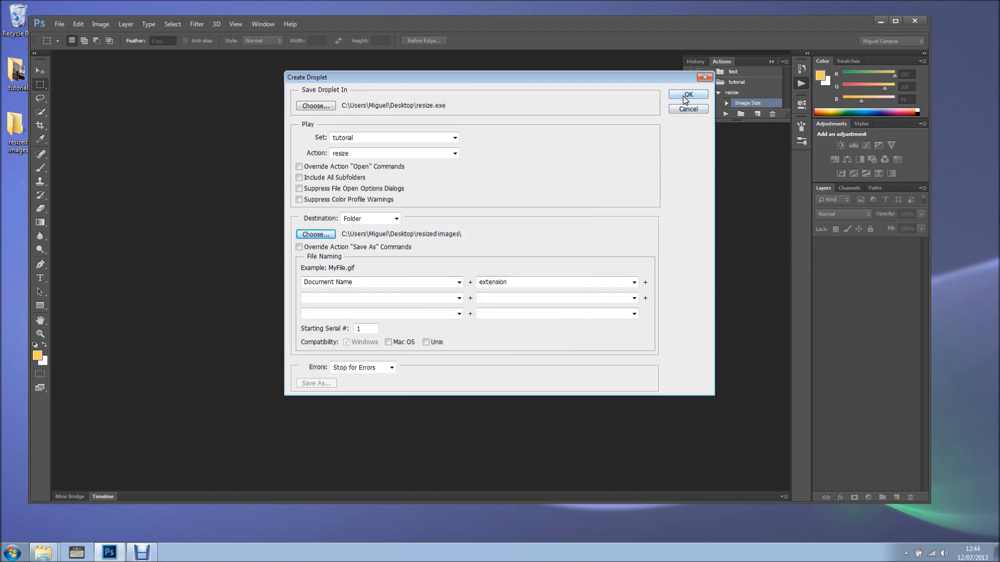
pyautogui.click(687, 94)
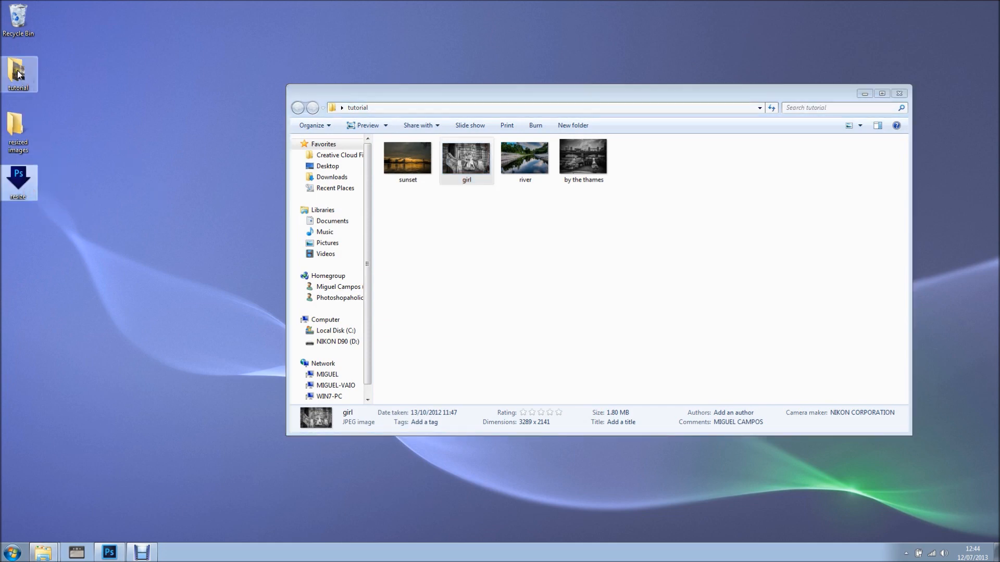
# Select all four photos in the tutorial folder with Ctrl+A for the resize droplet.
pyautogui.click(407, 157)
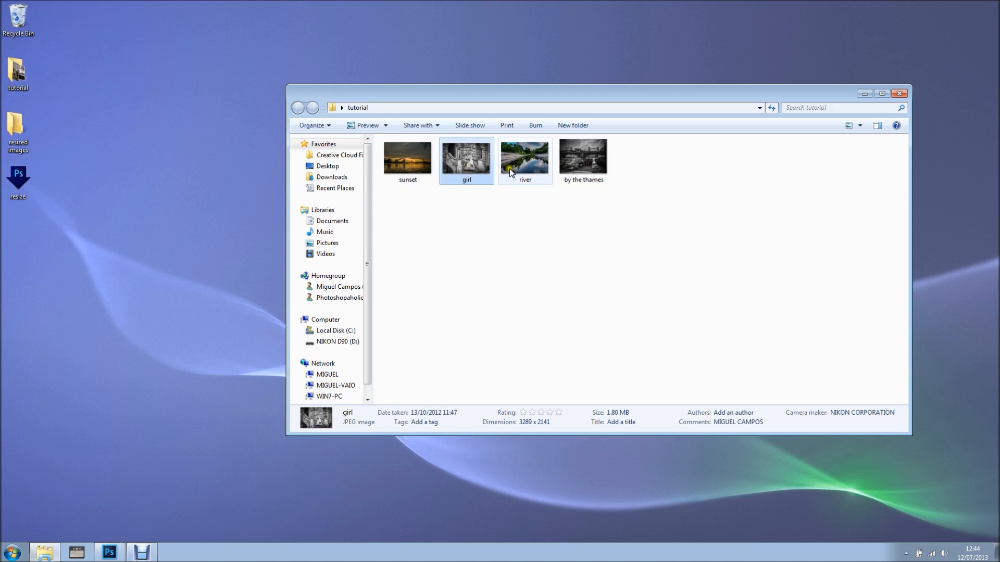
pyautogui.press('ctrl+a')
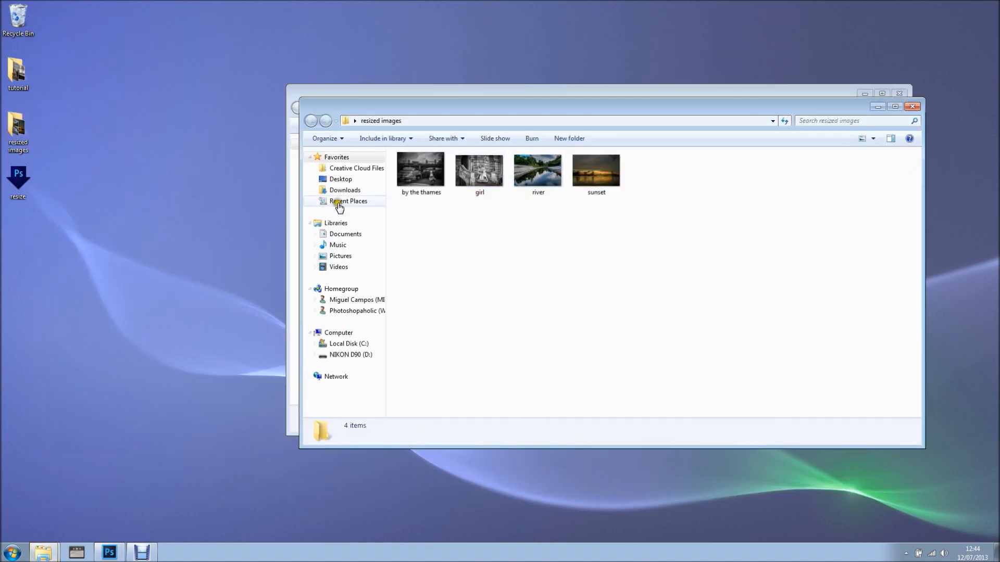
# Check the resized by the thames photo's Details (1200×869, 395 KB) against the original sunset's properties.
pyautogui.click(419, 170)
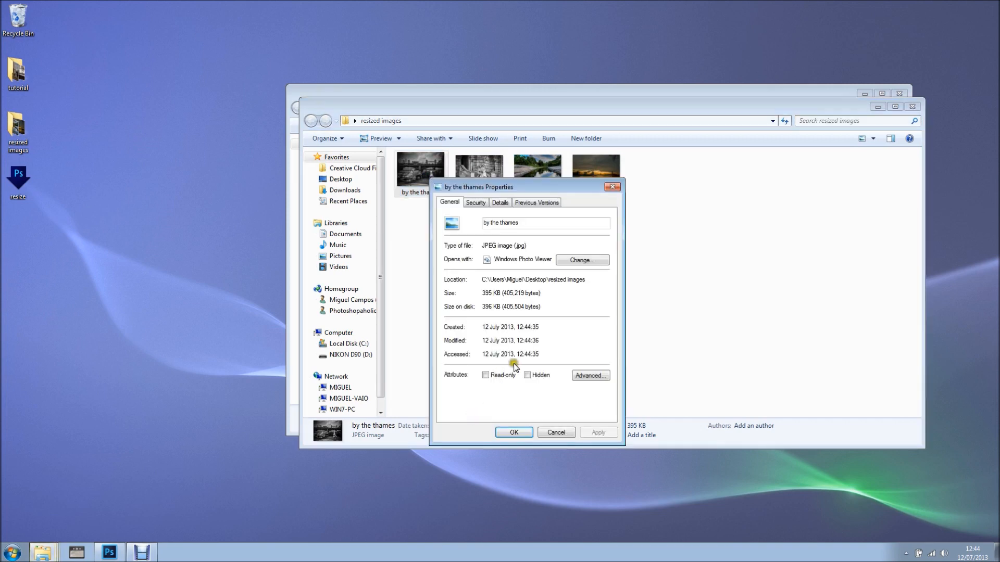
pyautogui.click(499, 202)
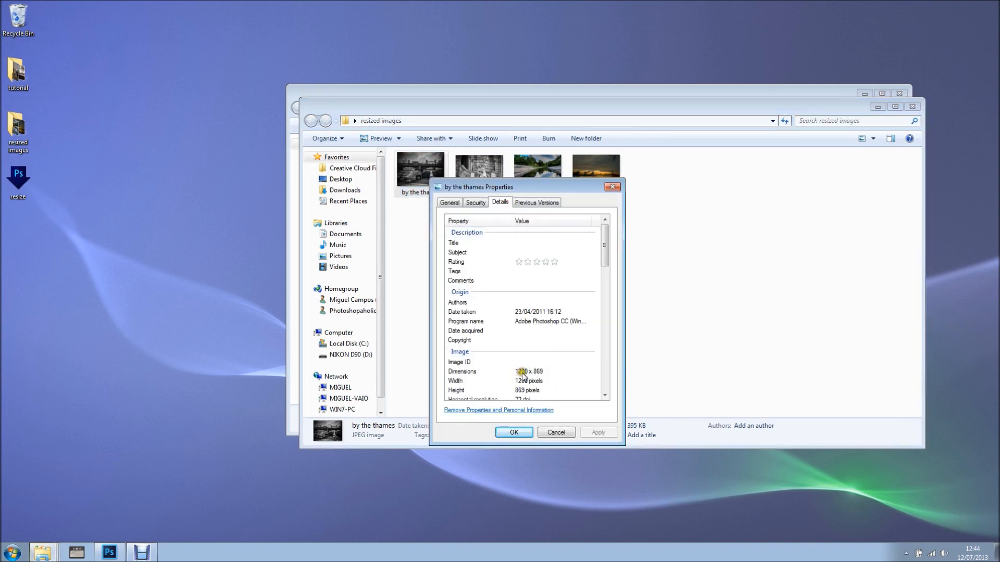
pyautogui.scroll(-3)
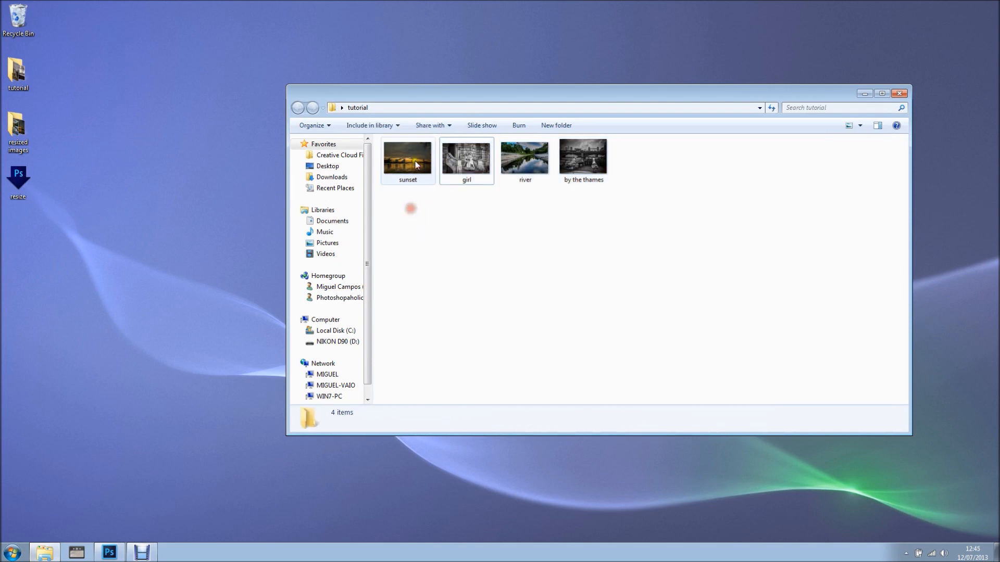
pyautogui.click(407, 156)
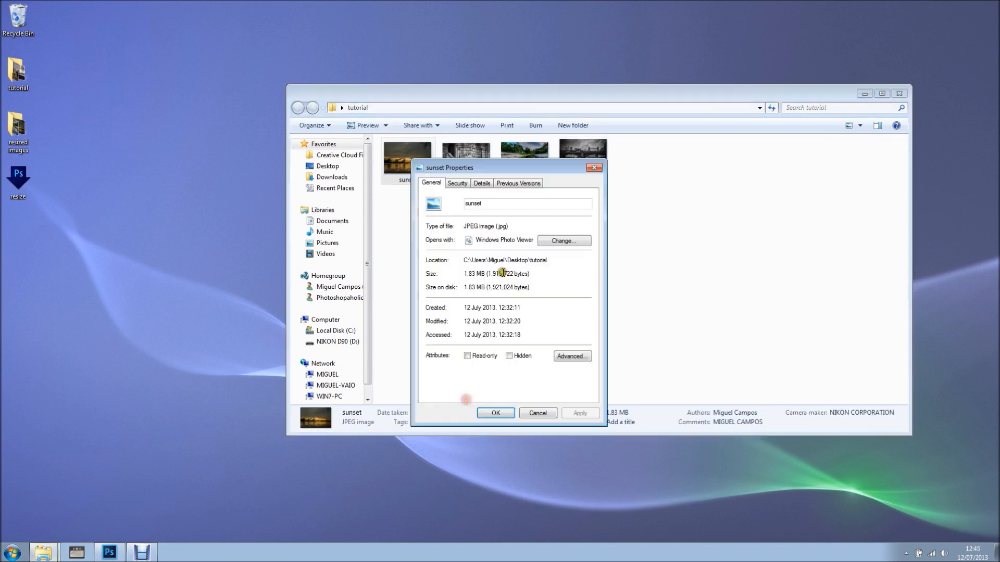
pyautogui.click(481, 183)
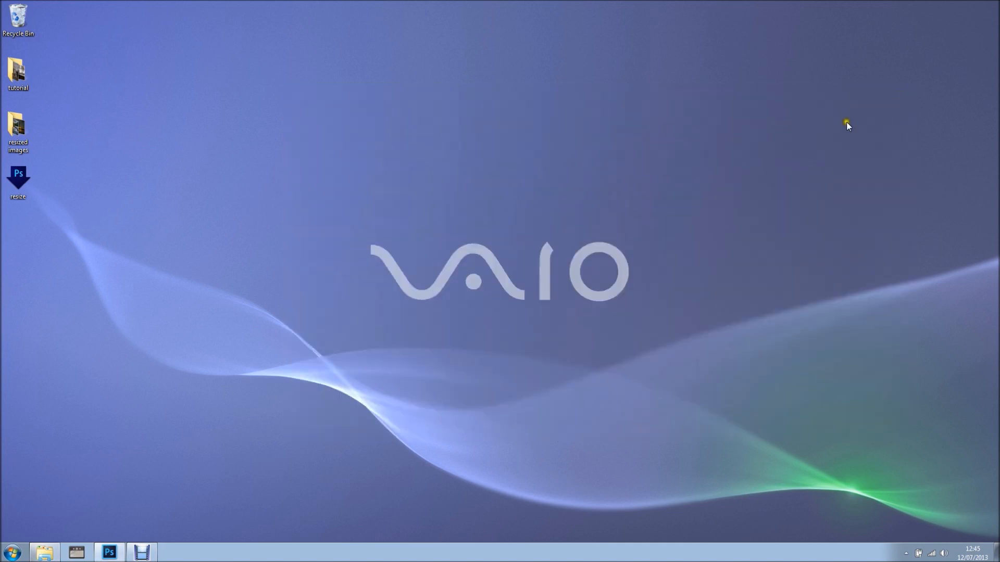
# Move the resize droplet to open desktop space, send the tutorial folder to it, and close the processed by the thames image.
pyautogui.click(18, 181)
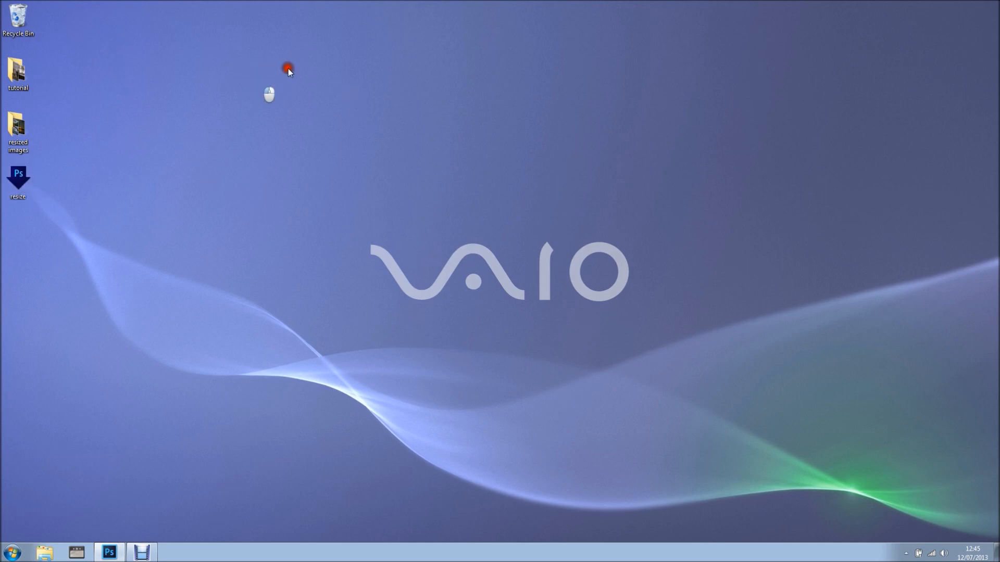
pyautogui.moveTo(17, 181); pyautogui.dragTo(216, 72)
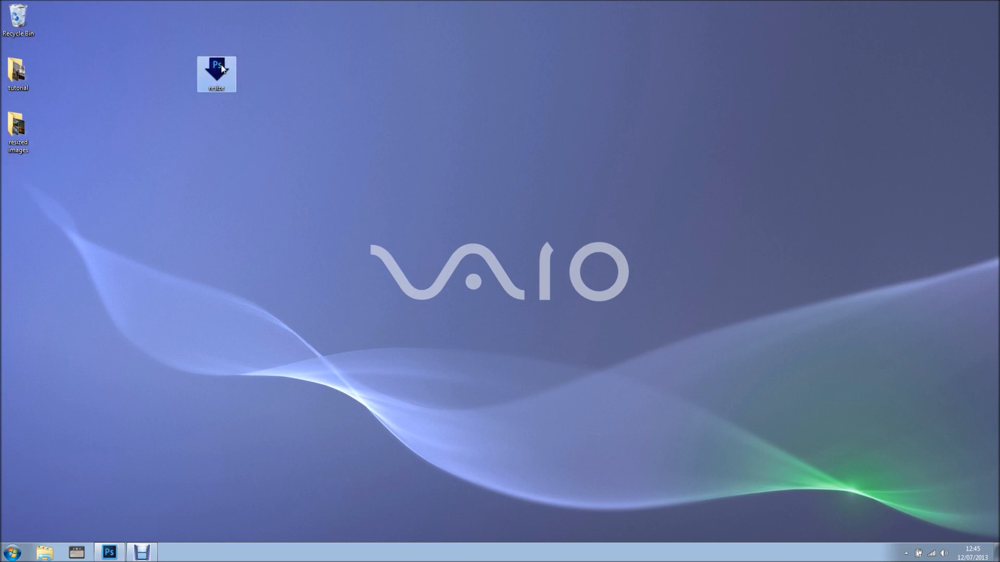
pyautogui.click(18, 71)
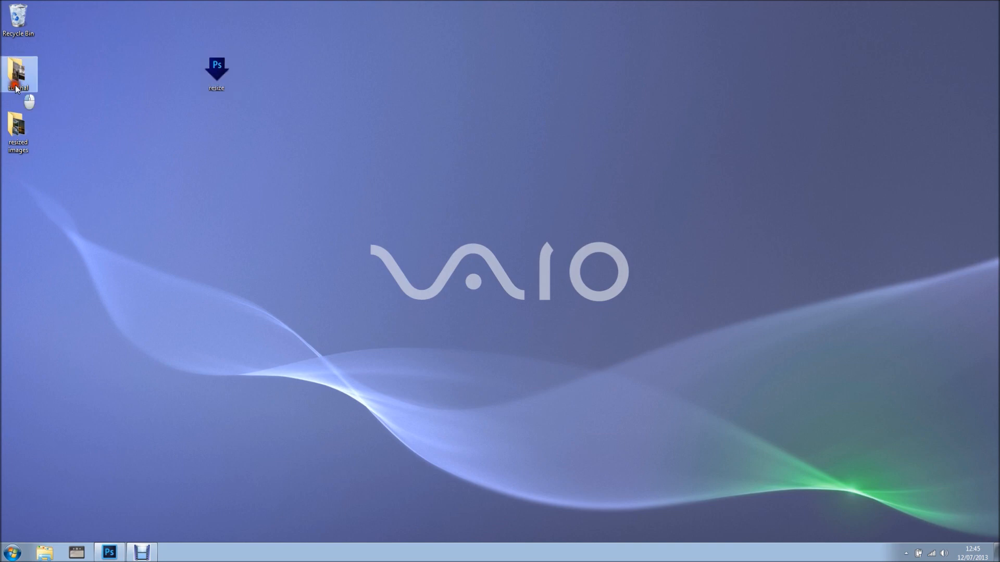
pyautogui.doubleClick(17, 72)
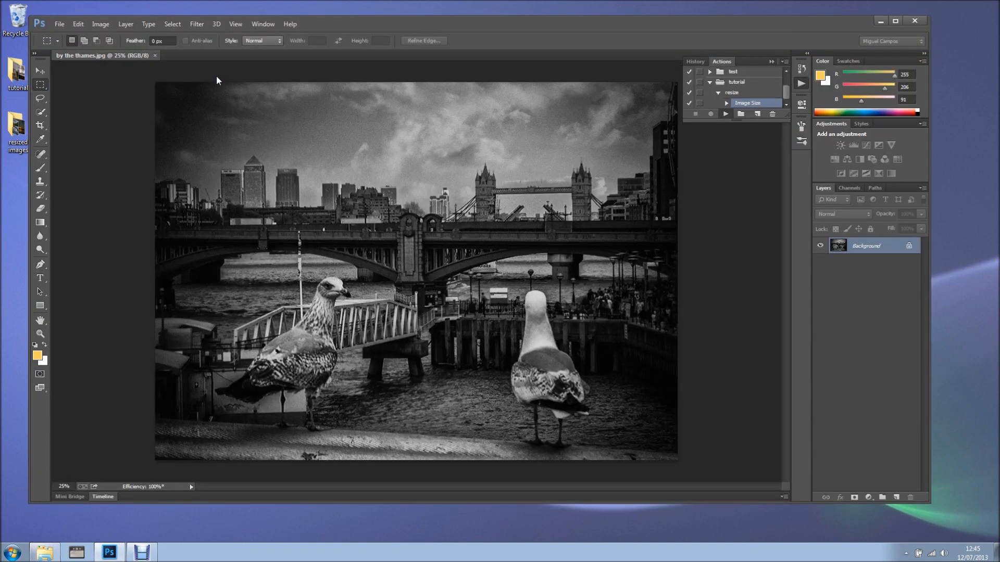
pyautogui.click(880, 20)
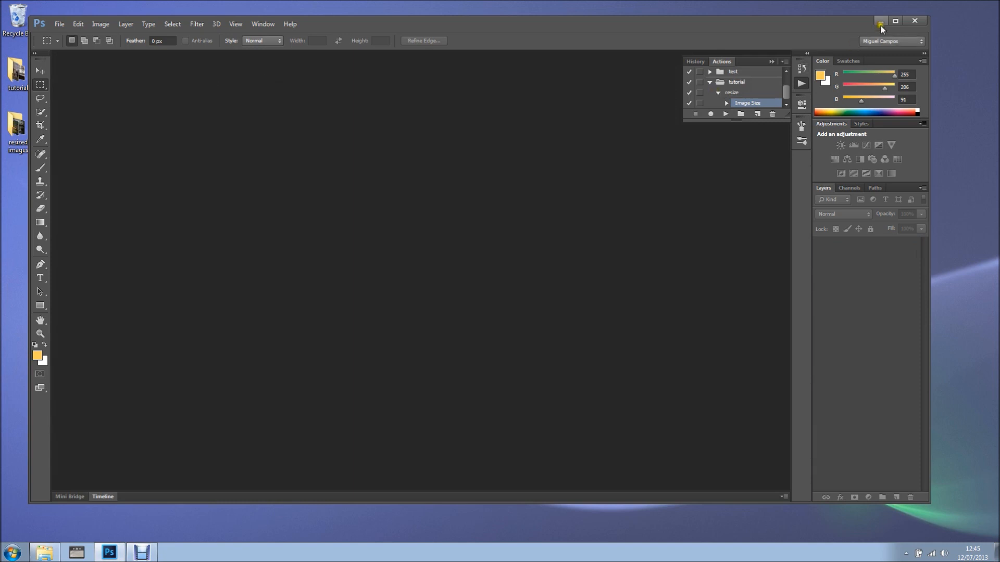